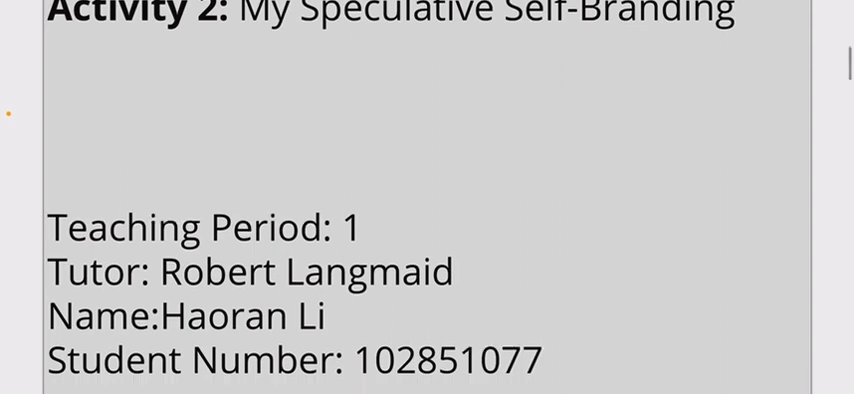
scroll("down", 3)
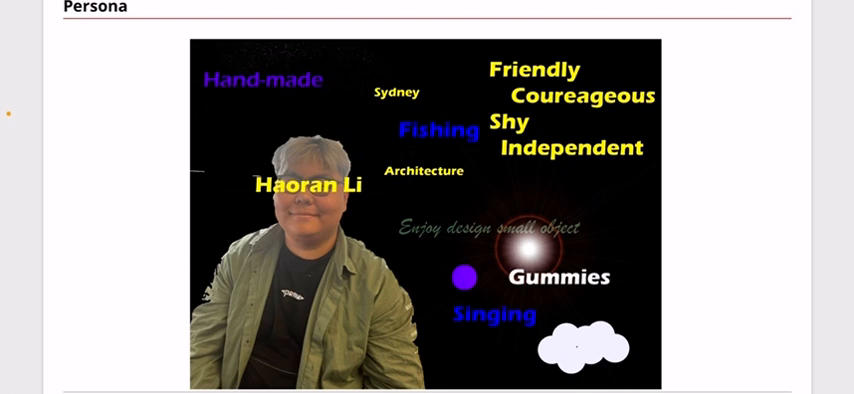
scroll("down", 3)
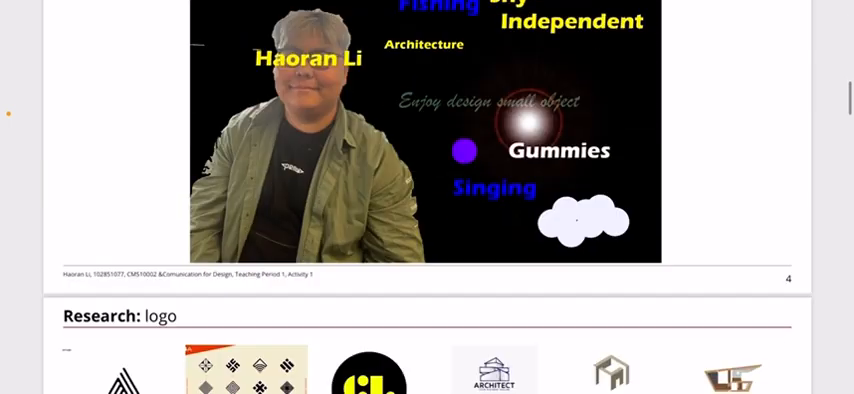
scroll("down", 3)
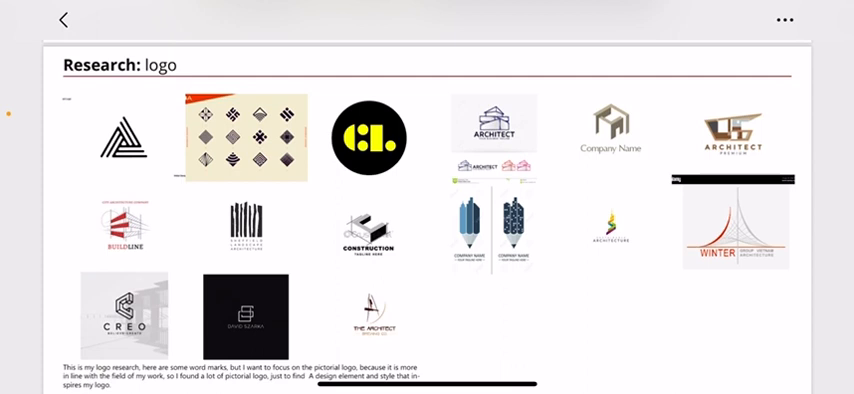
scroll("down", 3)
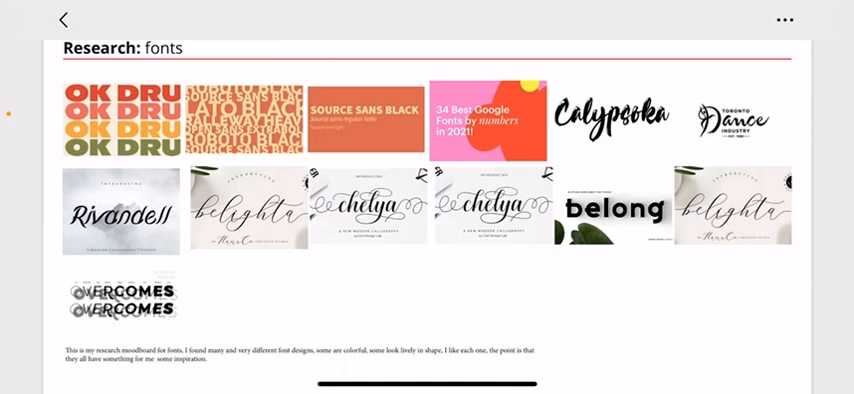
scroll("up", 3)
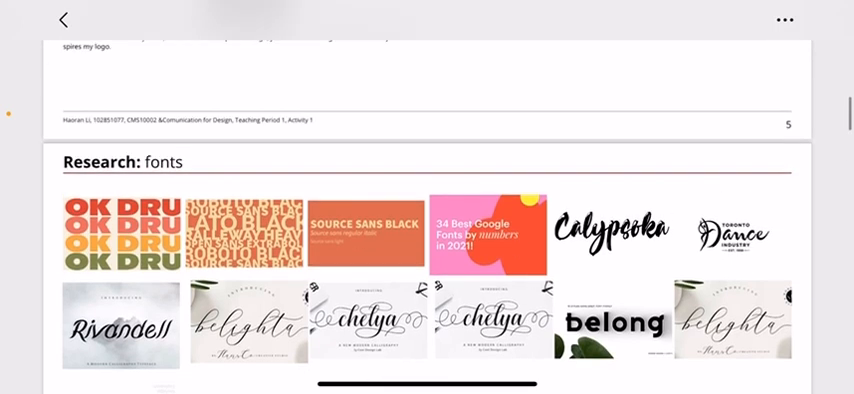
scroll("down", 3)
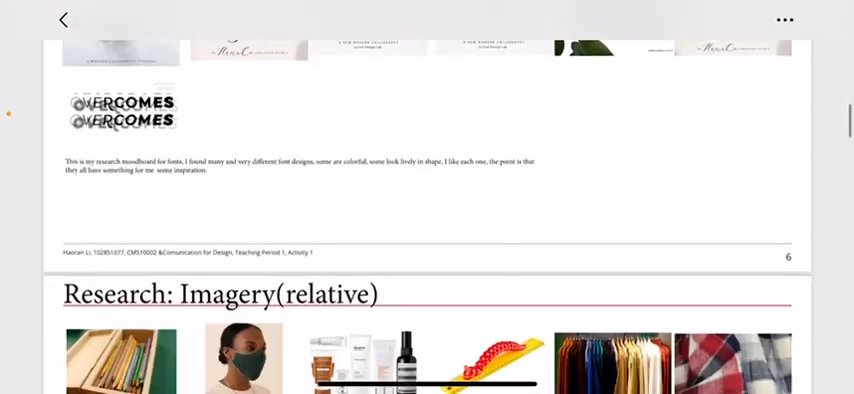
scroll("down", 3)
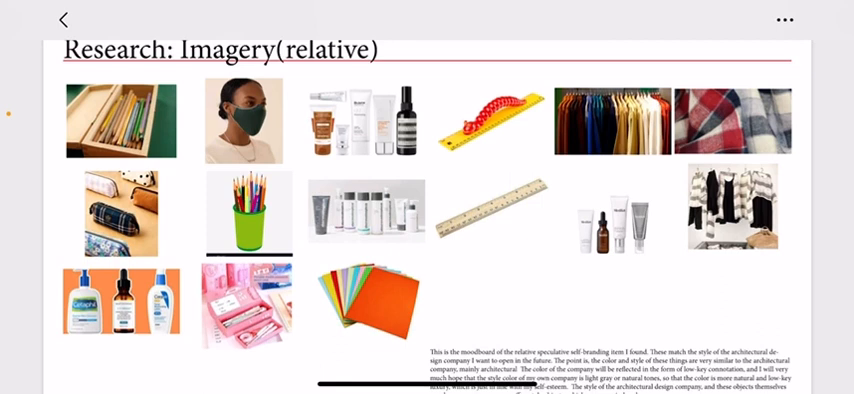
scroll("up", 3)
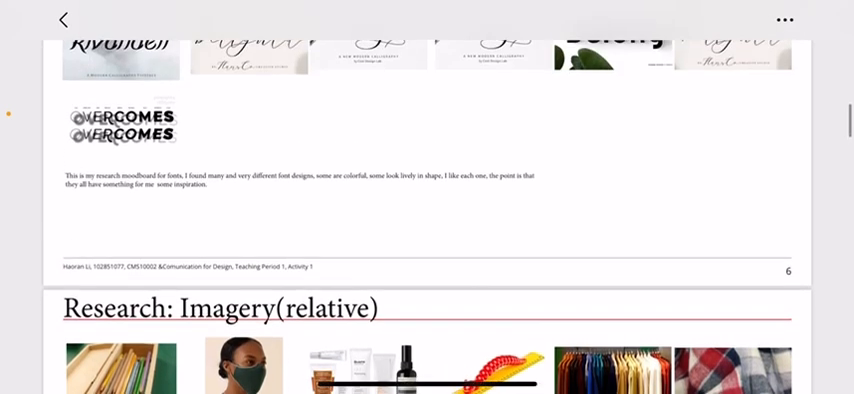
scroll("down", 3)
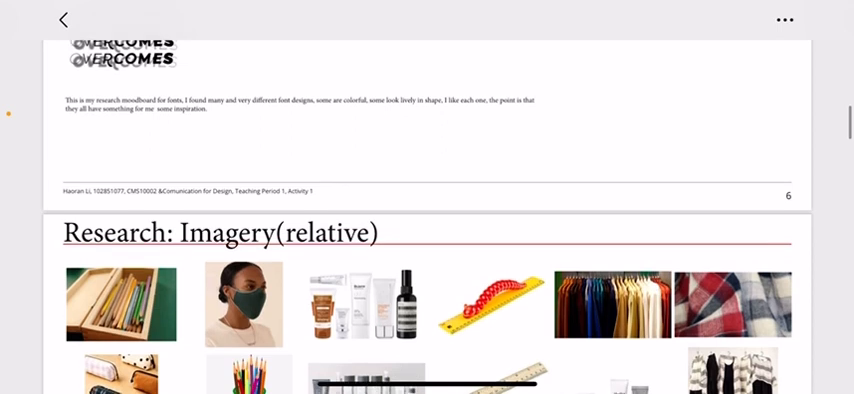
scroll("down", 3)
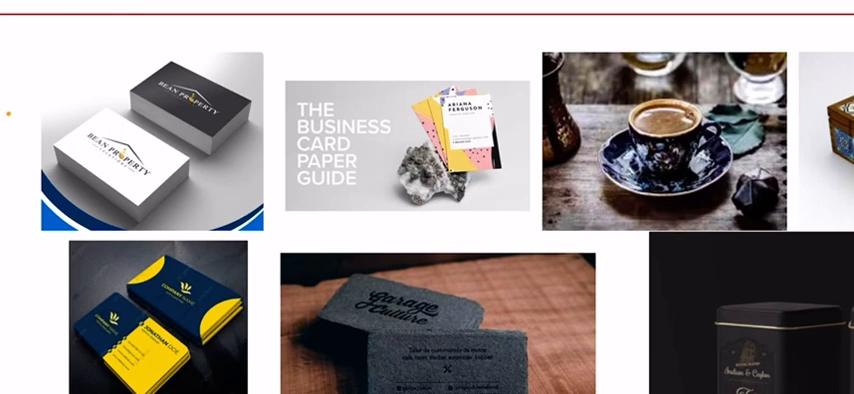
scroll("up", 3)
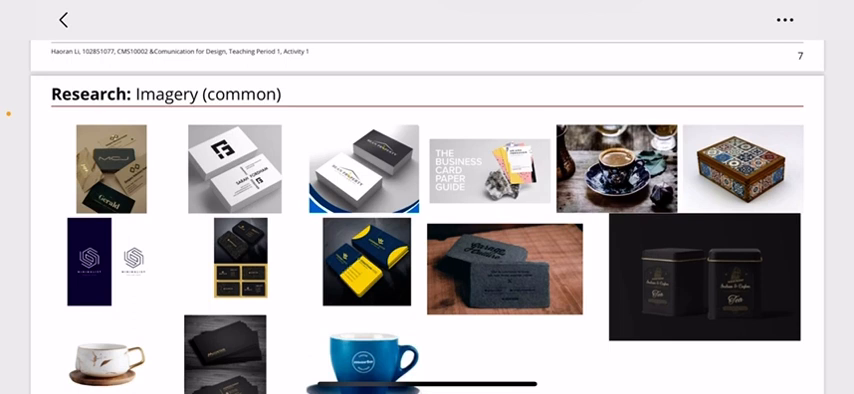
scroll("down", 3)
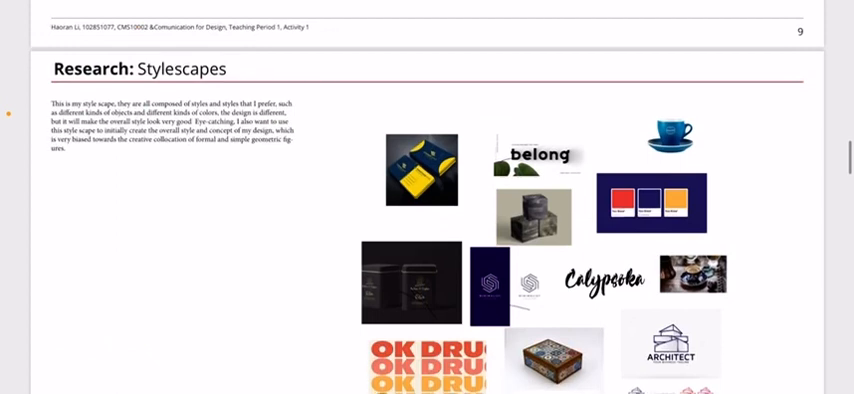
scroll("down", 3)
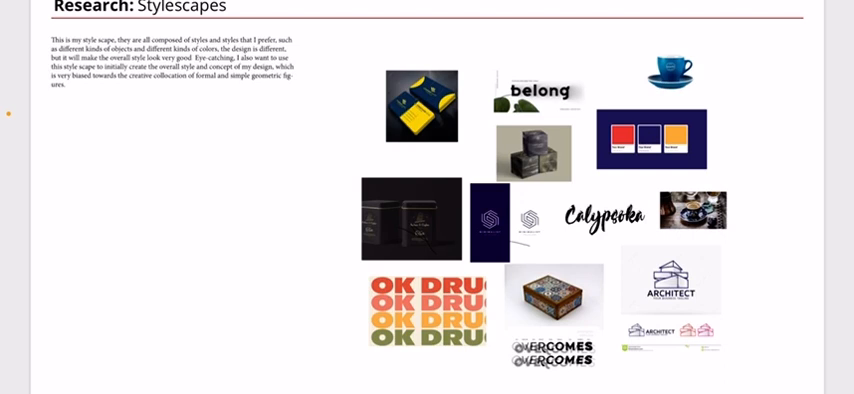
scroll("down", 3)
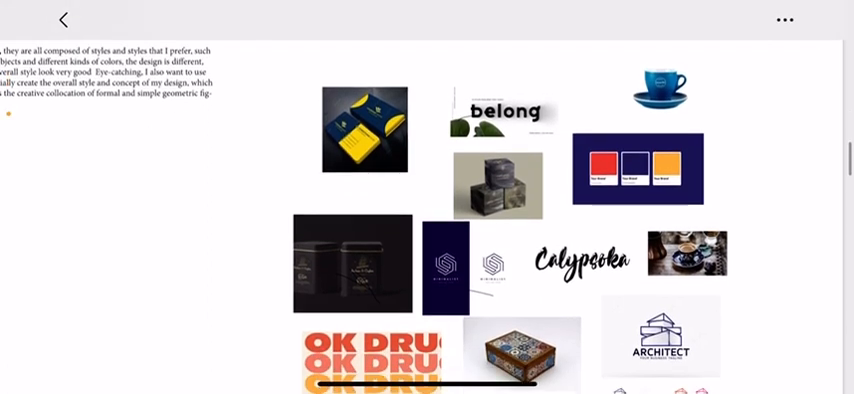
scroll("down", 3)
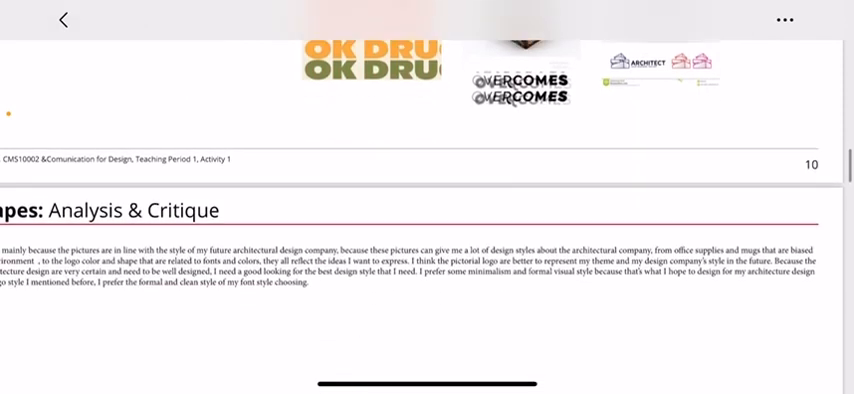
scroll("down", 3)
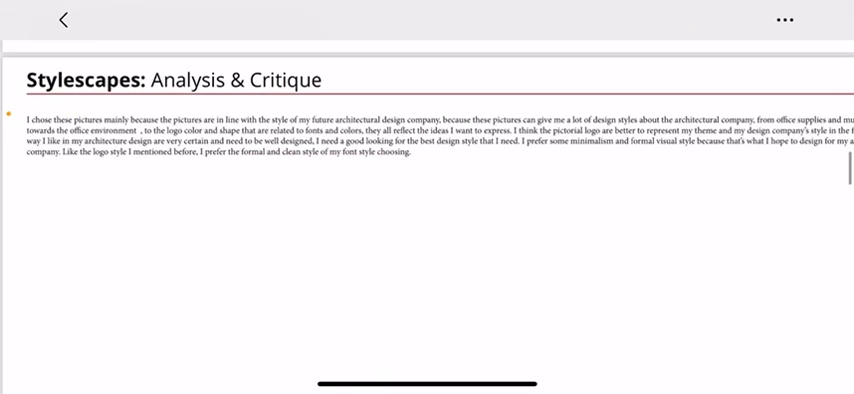
scroll("up", 3)
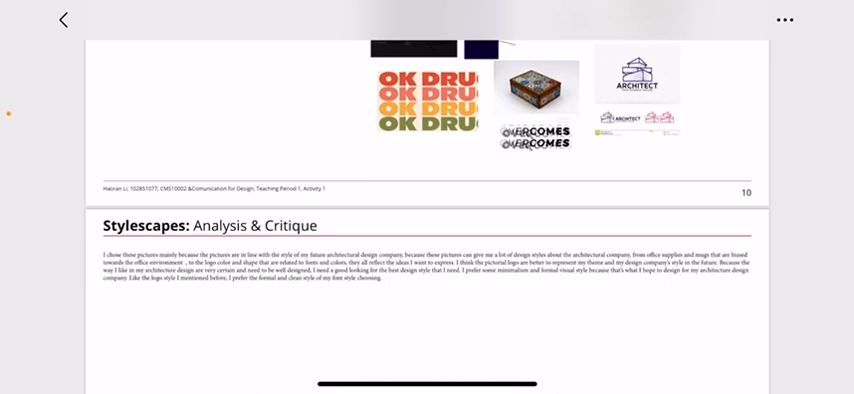
scroll("up", 3)
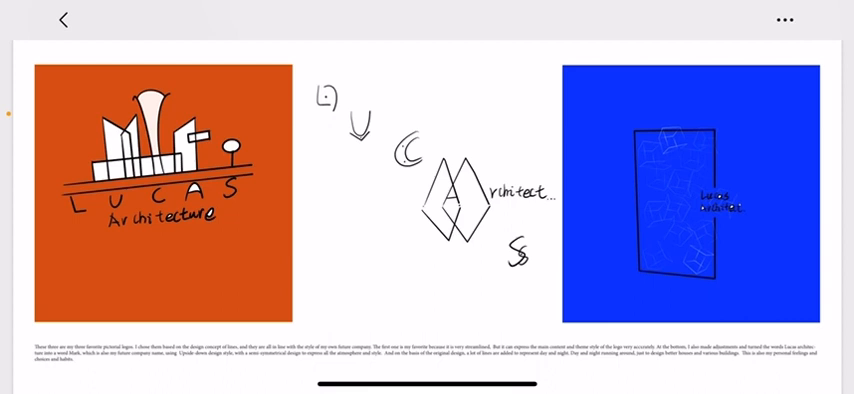
scroll("up", 3)
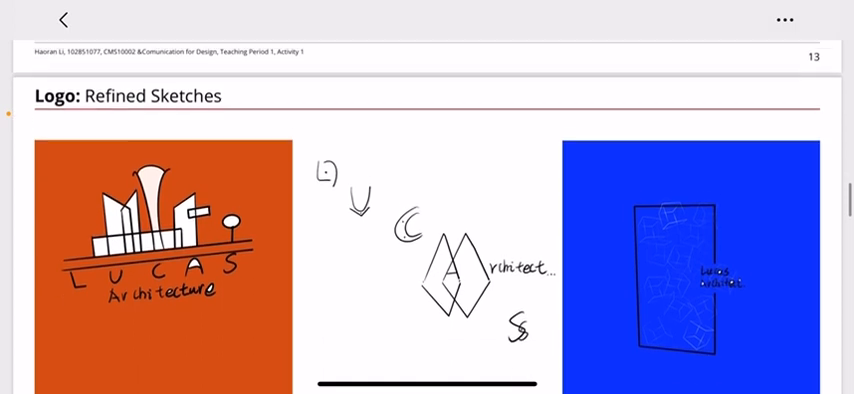
scroll("up", 3)
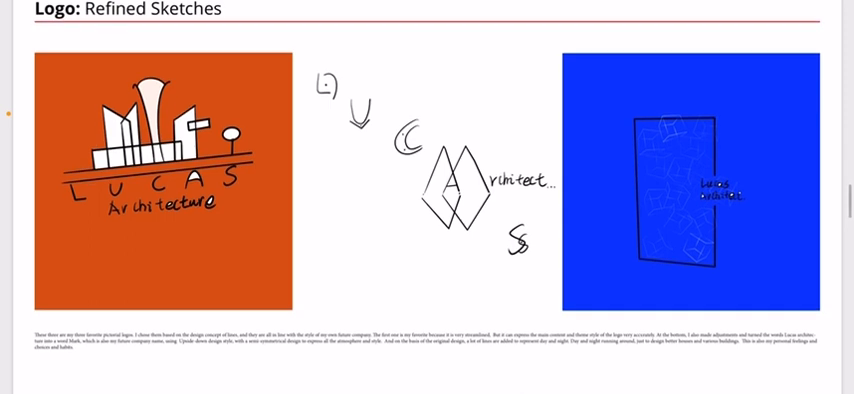
scroll("down", 3)
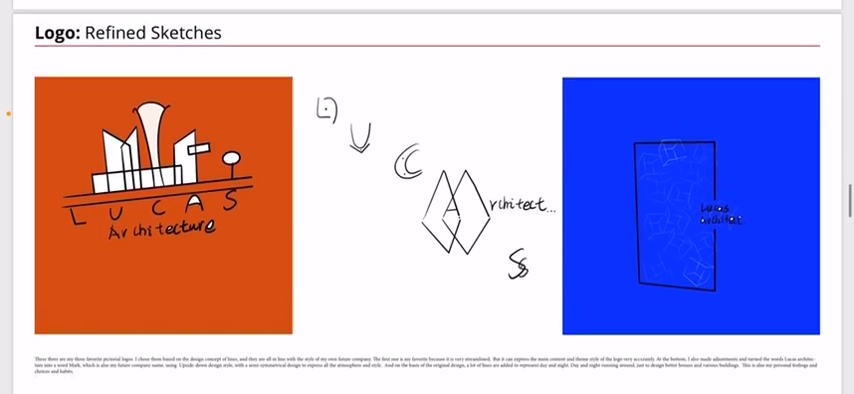
scroll("up", 3)
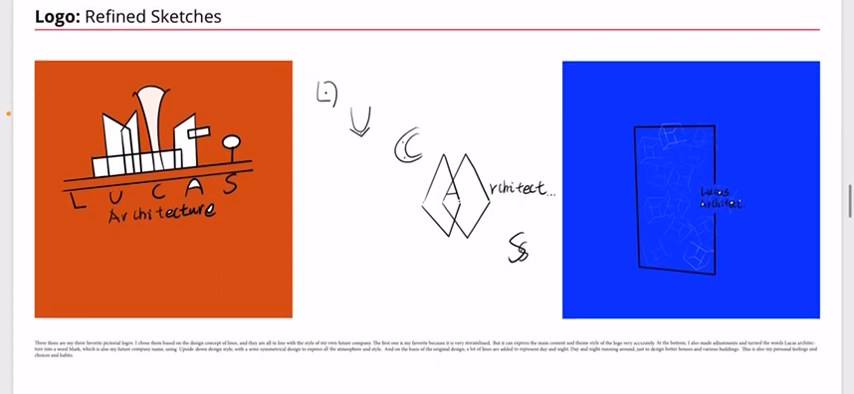
scroll("down", 3)
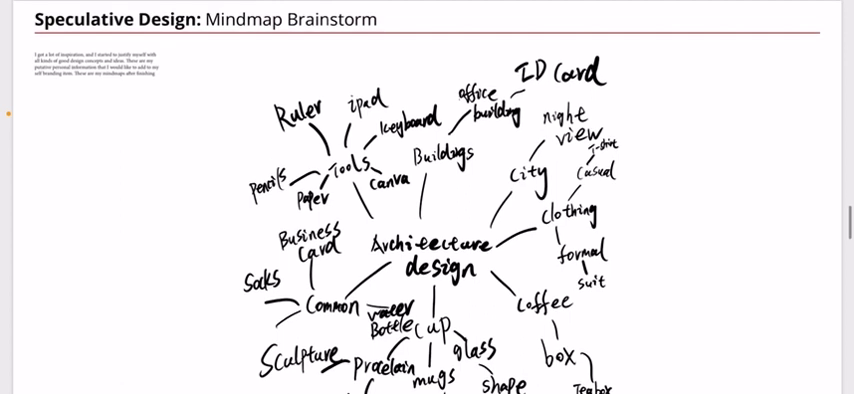
scroll("down", 3)
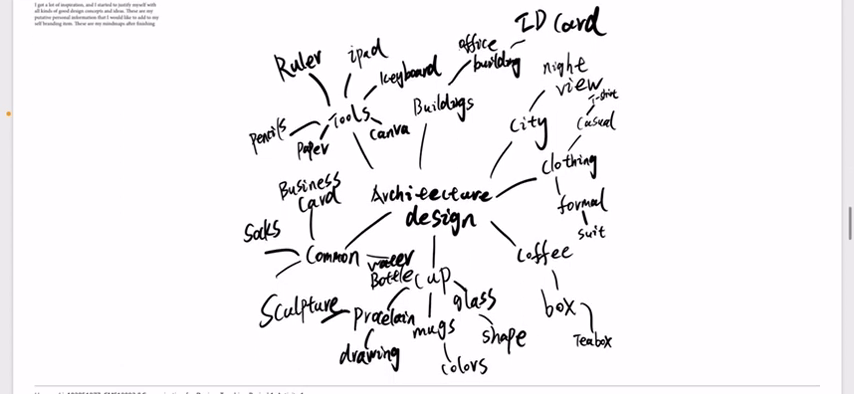
scroll("down", 3)
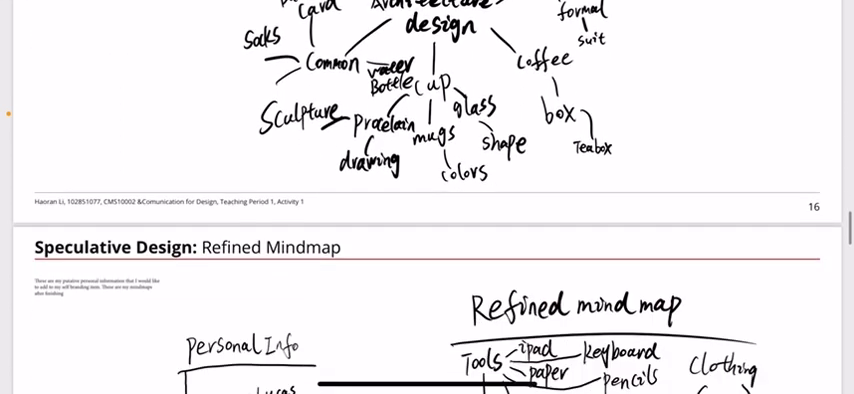
scroll("down", 3)
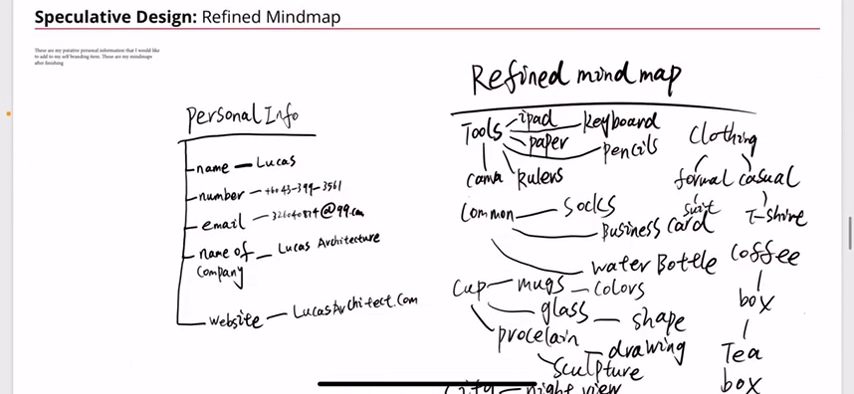
scroll("down", 3)
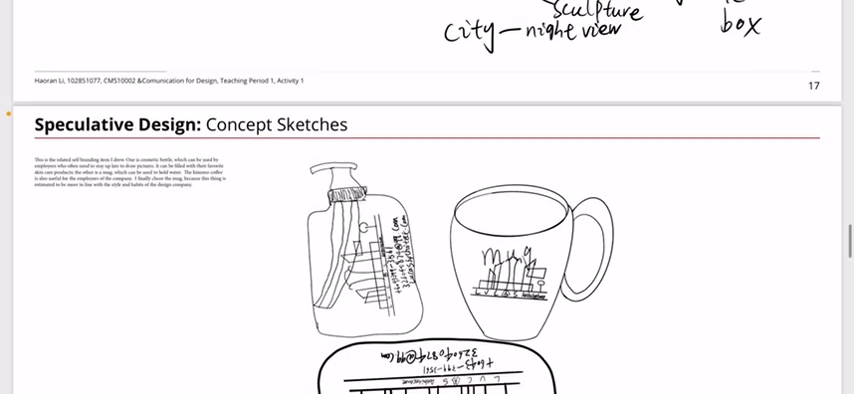
scroll("down", 3)
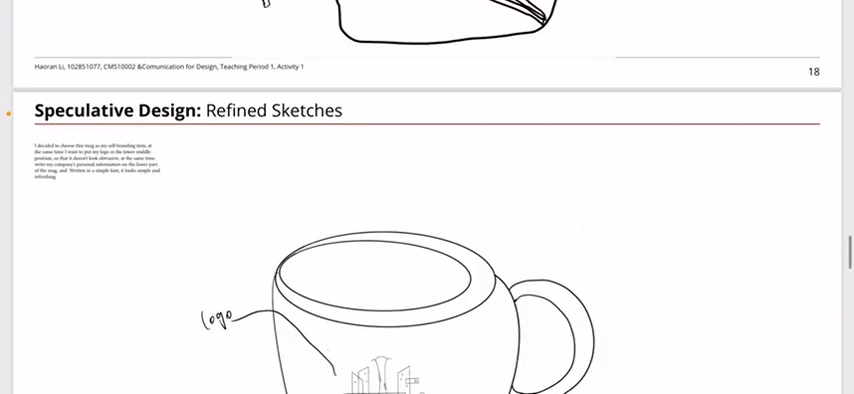
scroll("down", 3)
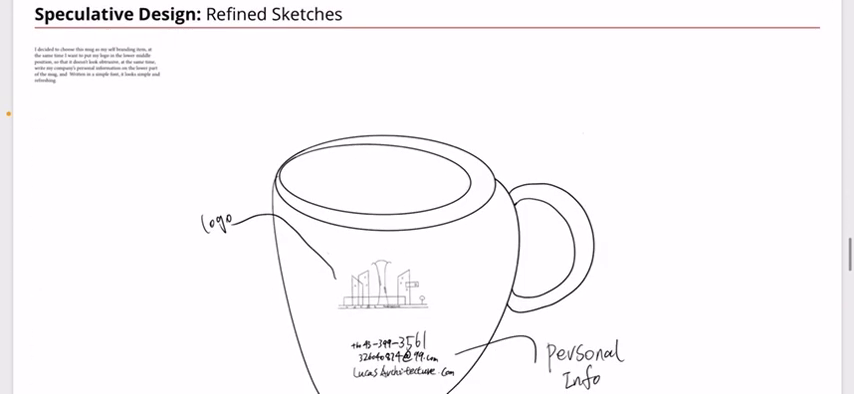
scroll("down", 3)
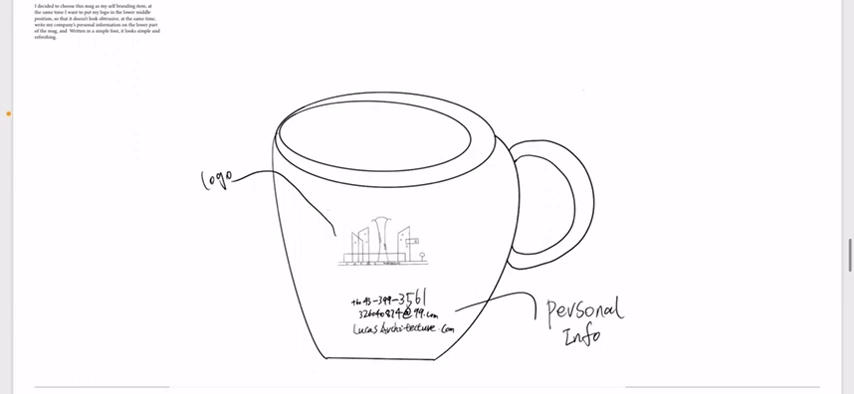
scroll("down", 3)
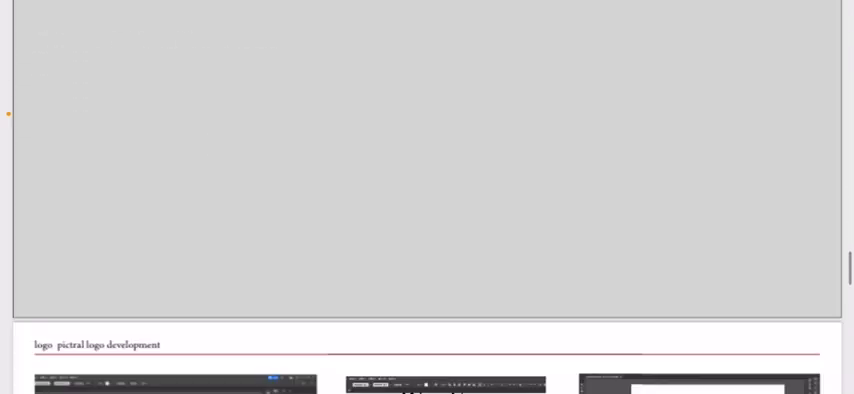
scroll("down", 3)
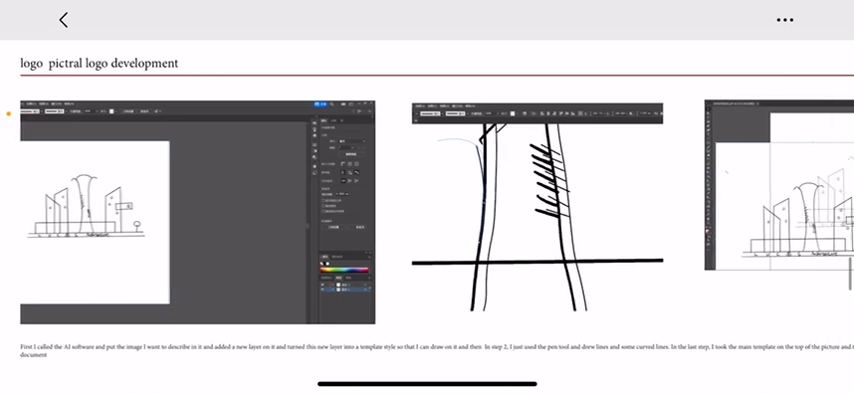
scroll("right", 3)
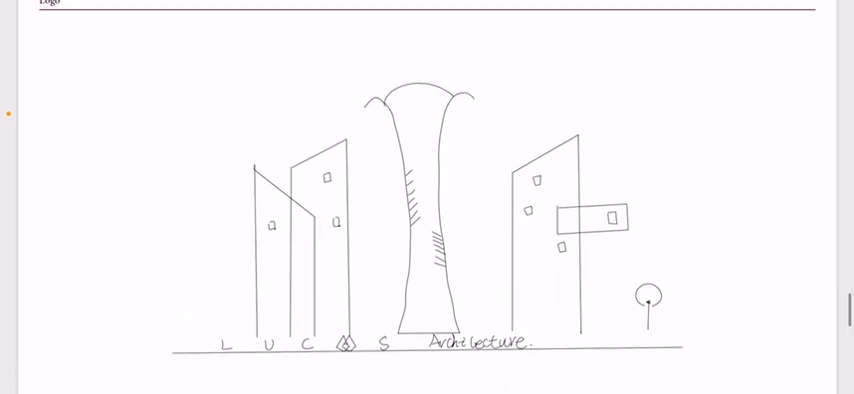
scroll("down", 3)
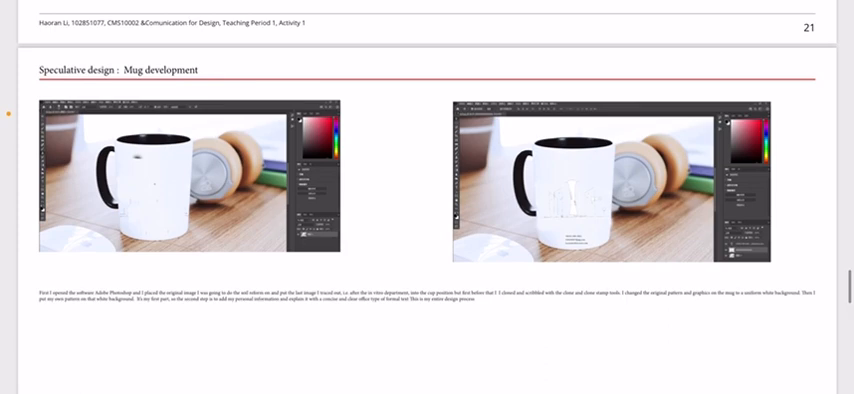
scroll("down", 3)
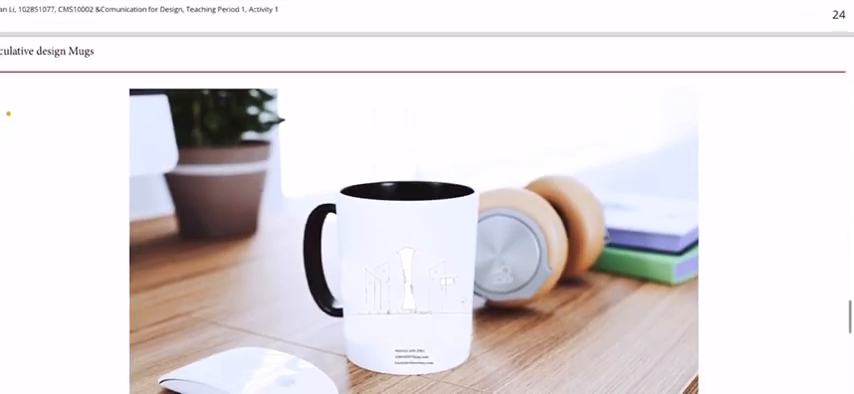
scroll("down", 3)
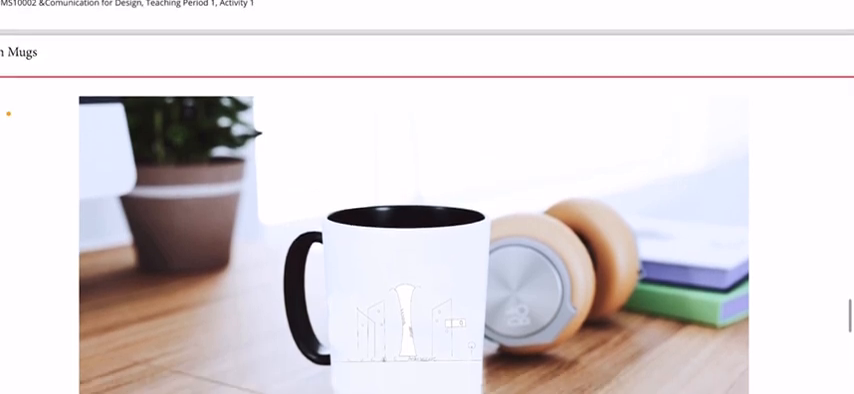
scroll("down", 3)
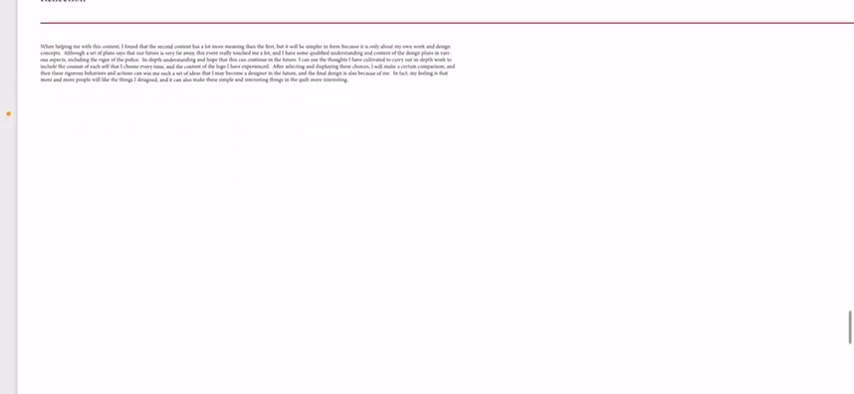